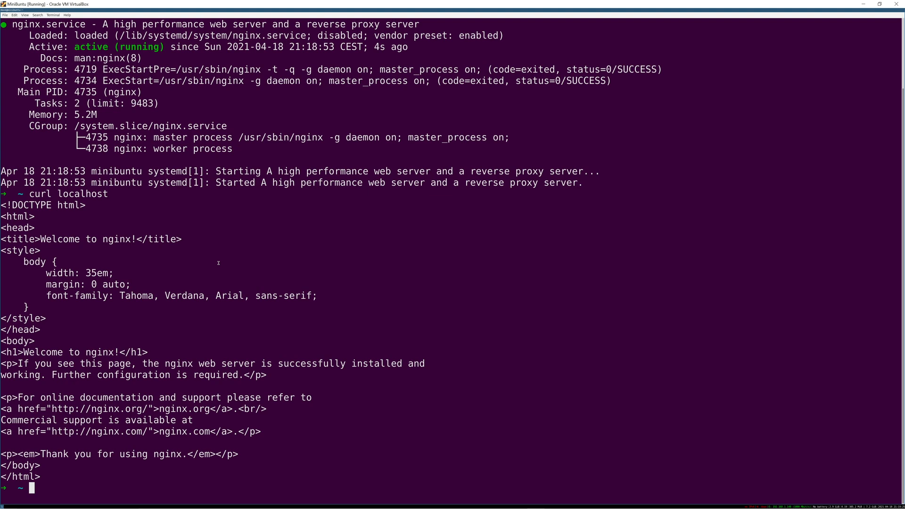
Compose 'journalctl -u' at the prompt, correcting an initial '-fu' back to '-u'
{"action": "type", "text": "j"}
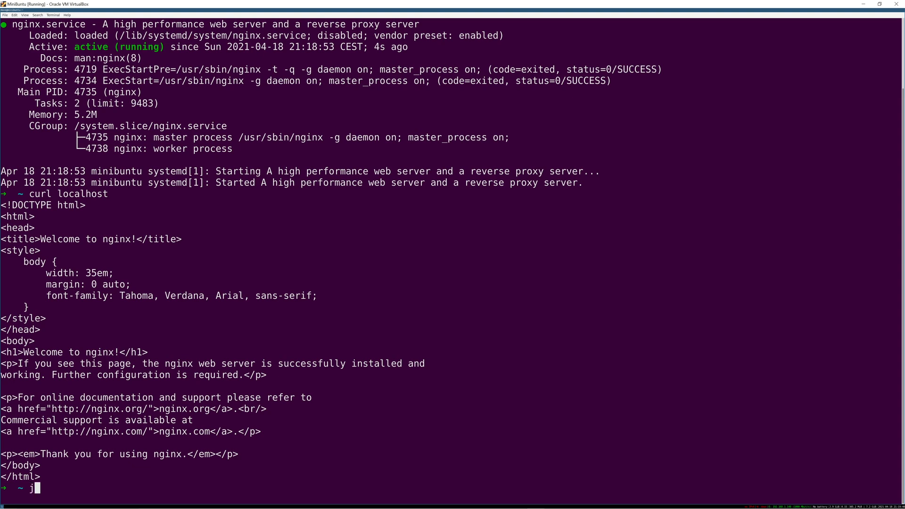
{"action": "type", "text": "ournalctl -"}
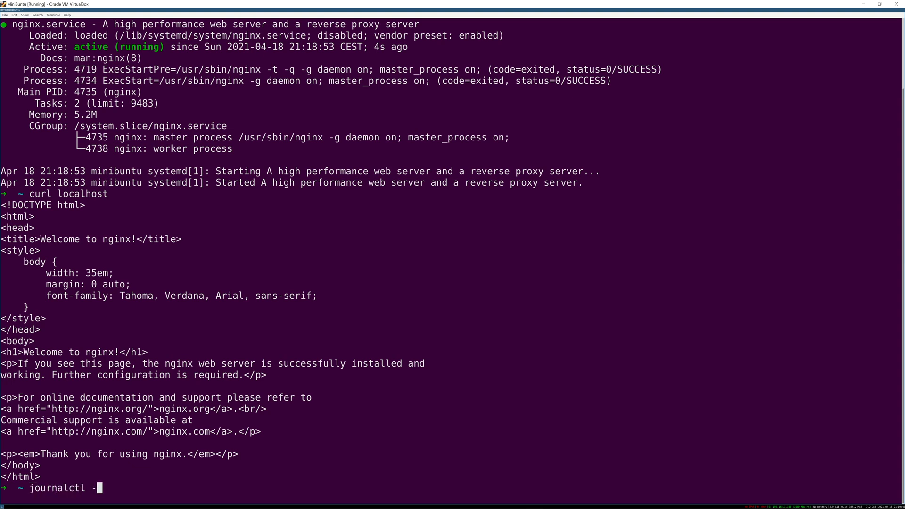
{"action": "type", "text": "fu"}
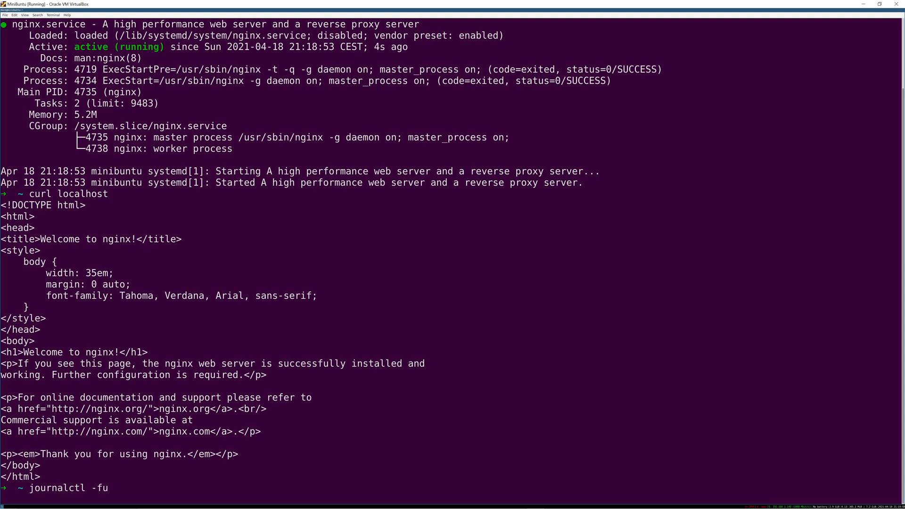
{"action": "key", "text": "BackSpace"}
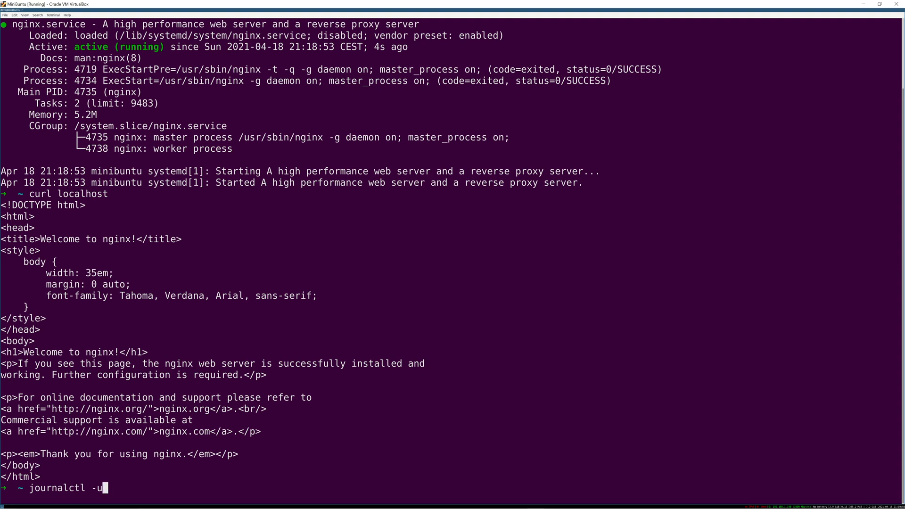
{"action": "key", "text": "BackSpace"}
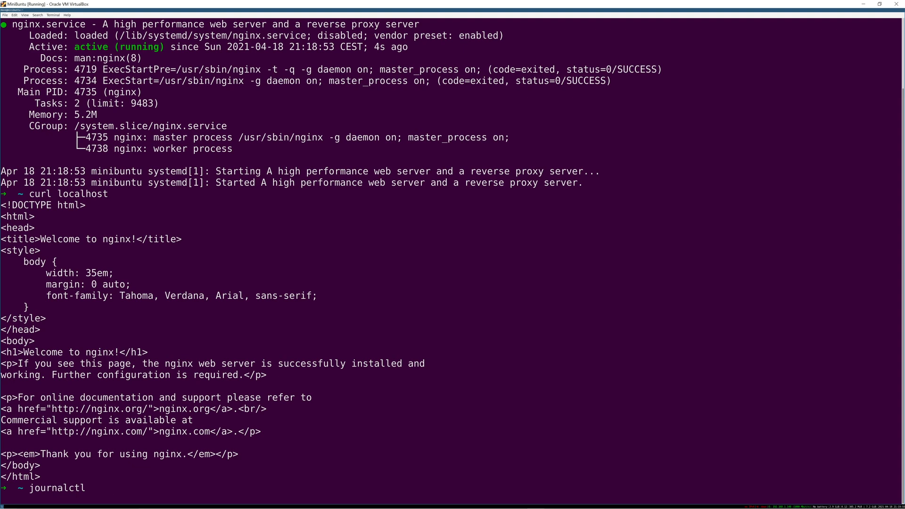
{"action": "type", "text": "-"}
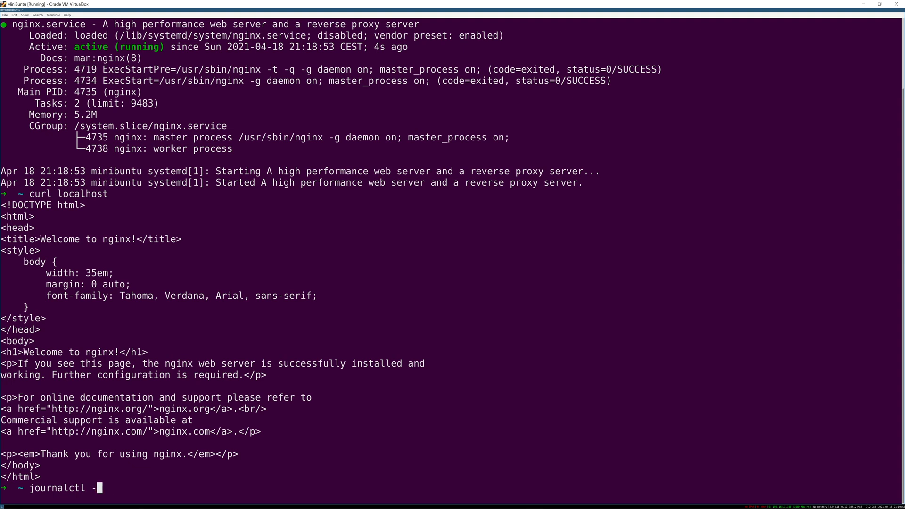
{"action": "type", "text": "u"}
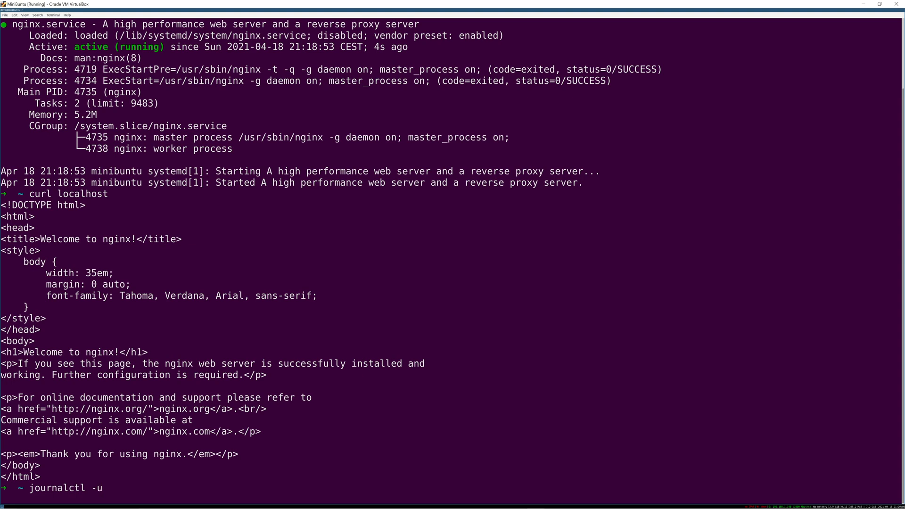
Show nginx's whole journal with journalctl -u nginx and quit the pager
{"action": "key", "text": "Return"}
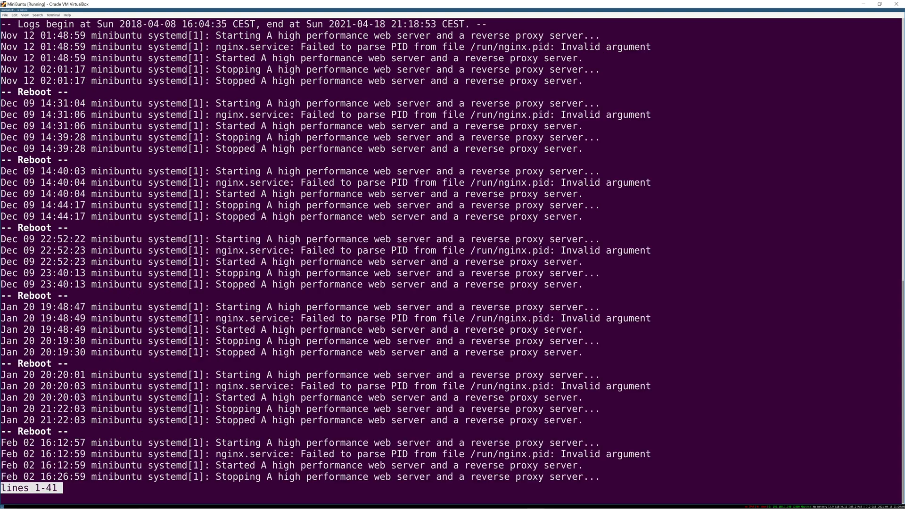
{"action": "key", "text": "q"}
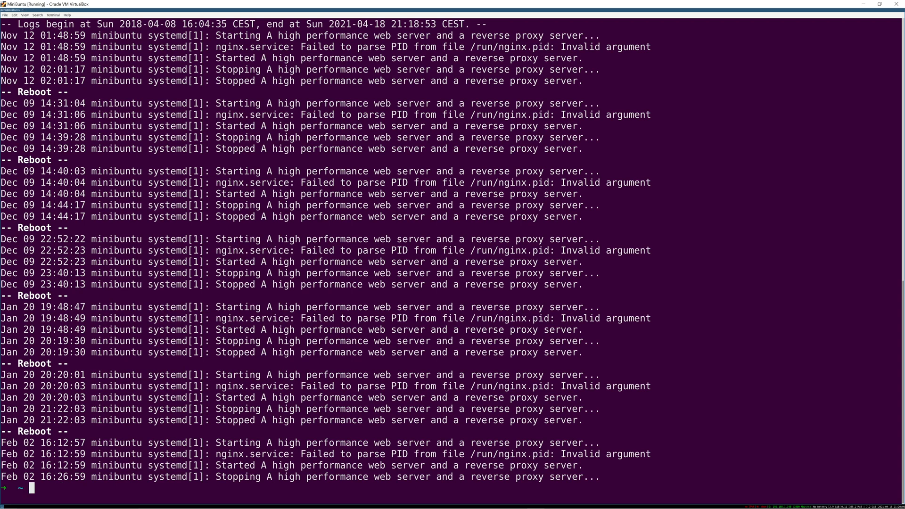
Follow the nginx journal live with journalctl -fu nginx, then stop with Ctrl+C
{"action": "type", "text": "journalctl -u nginx"}
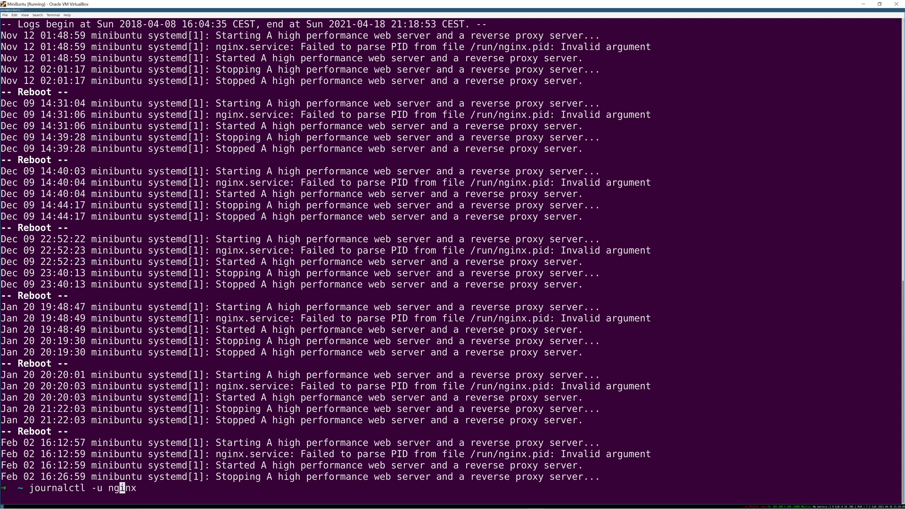
{"action": "type", "text": "f"}
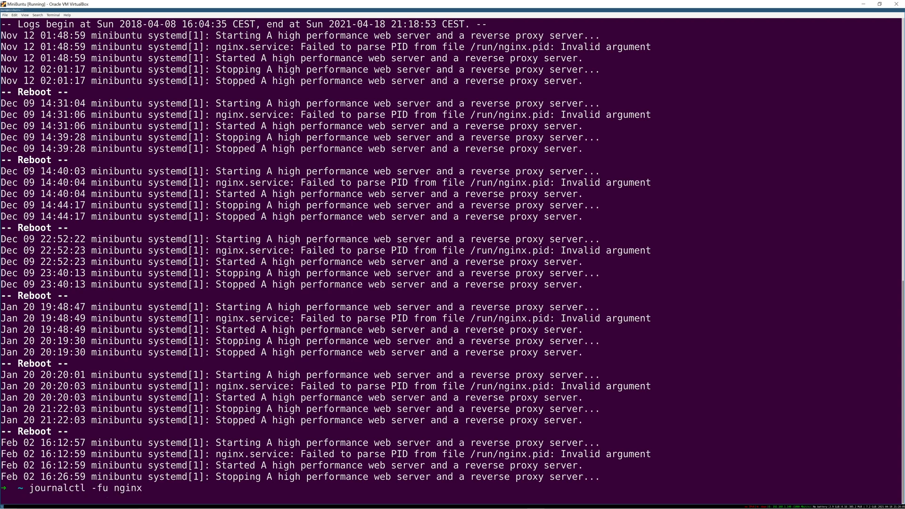
{"action": "mouse_move", "coordinate": [104, 487]}
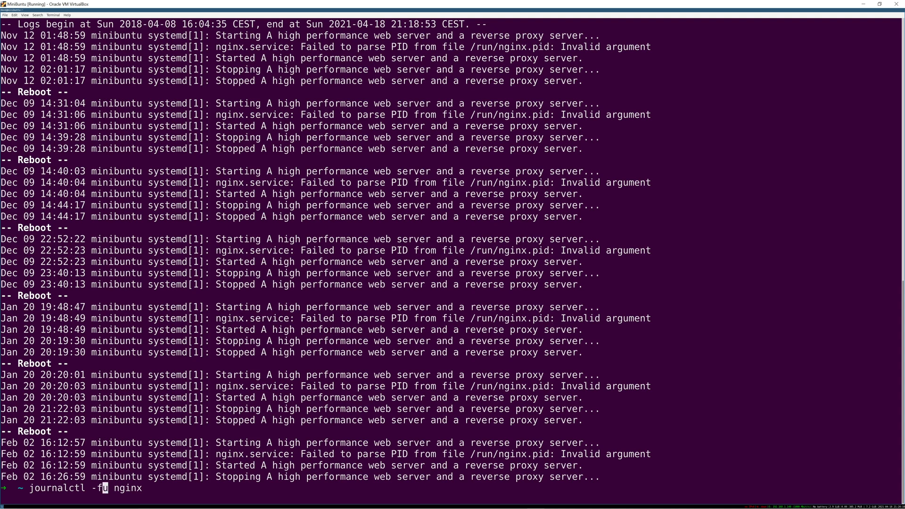
{"action": "key", "text": "Return"}
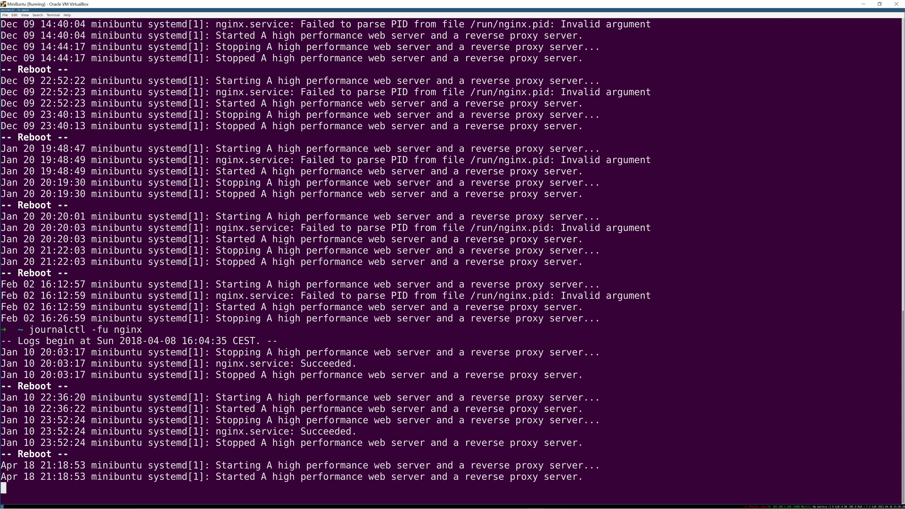
{"action": "key", "text": "ctrl+c"}
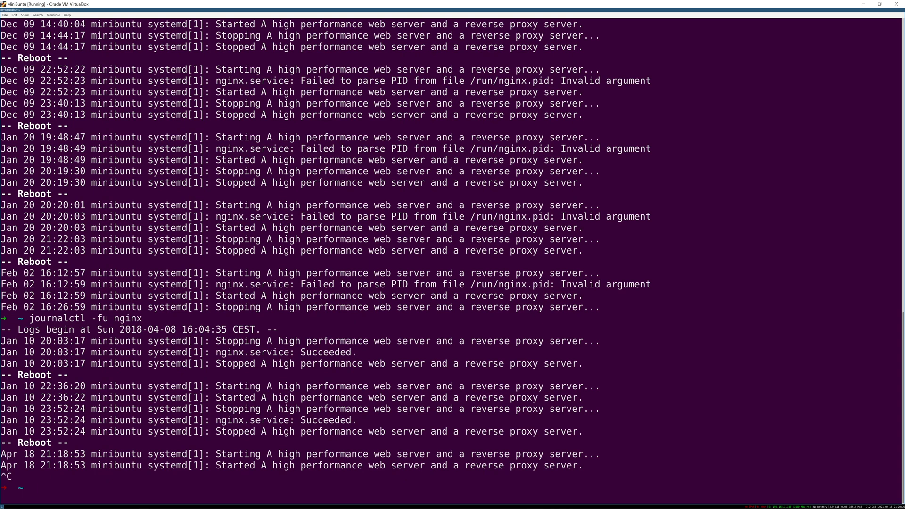
In a second terminal tab, stop nginx with sudo systemctl stop nginx
{"action": "key", "text": "Return"}
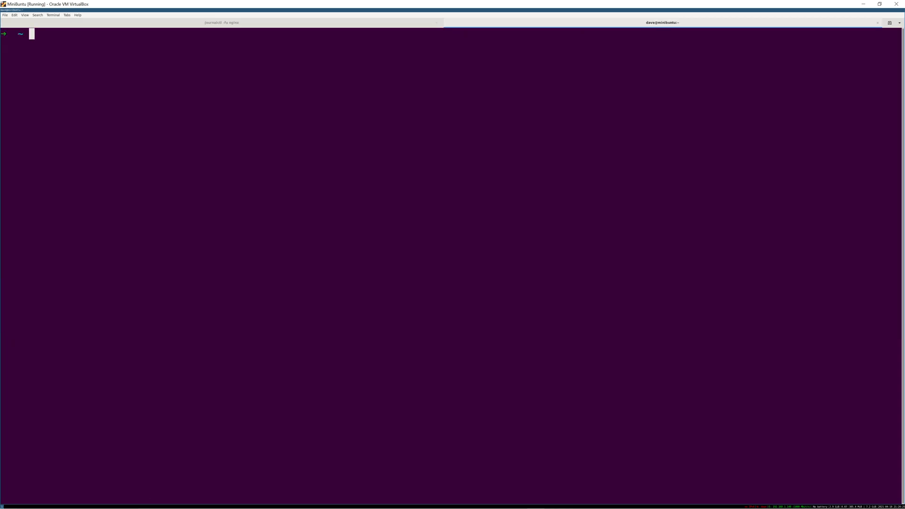
{"action": "type", "text": "sudo systemctl stop nginx"}
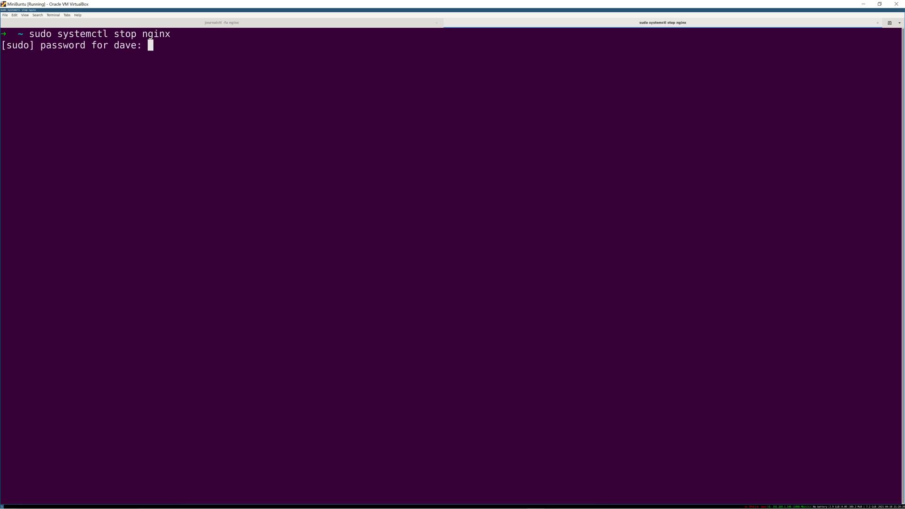
{"action": "key", "text": "Return"}
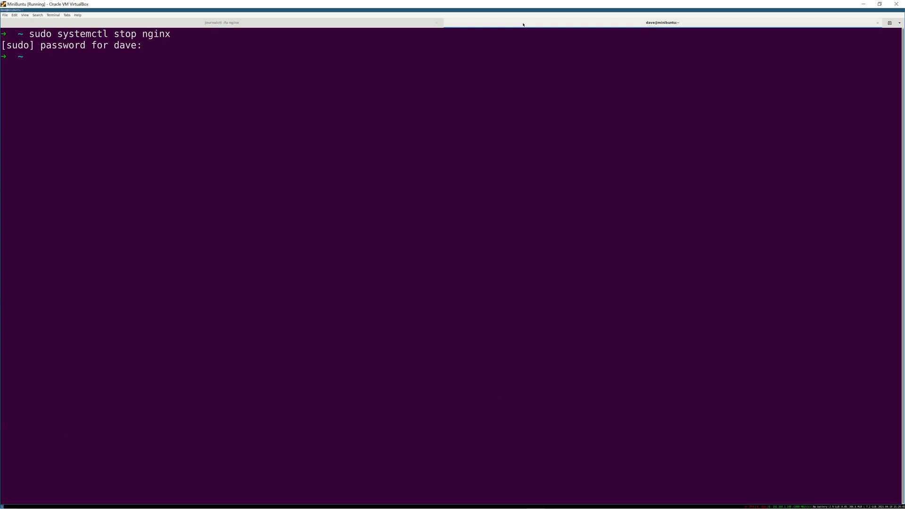
Schedule 'sleep 5 && sudo systemctl start nginx' and return to the live journal tab
{"action": "type", "text": "sleep 5 &&"}
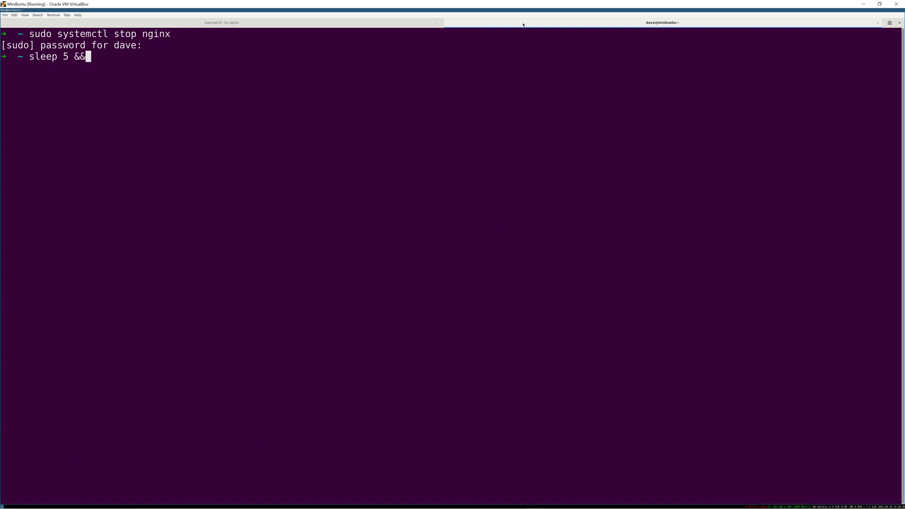
{"action": "type", "text": "sudo systemc"}
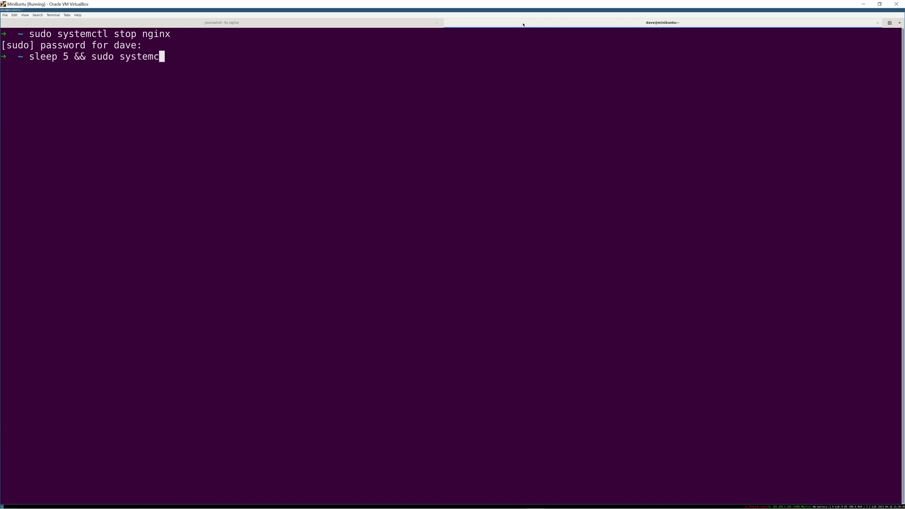
{"action": "type", "text": "tl stat n"}
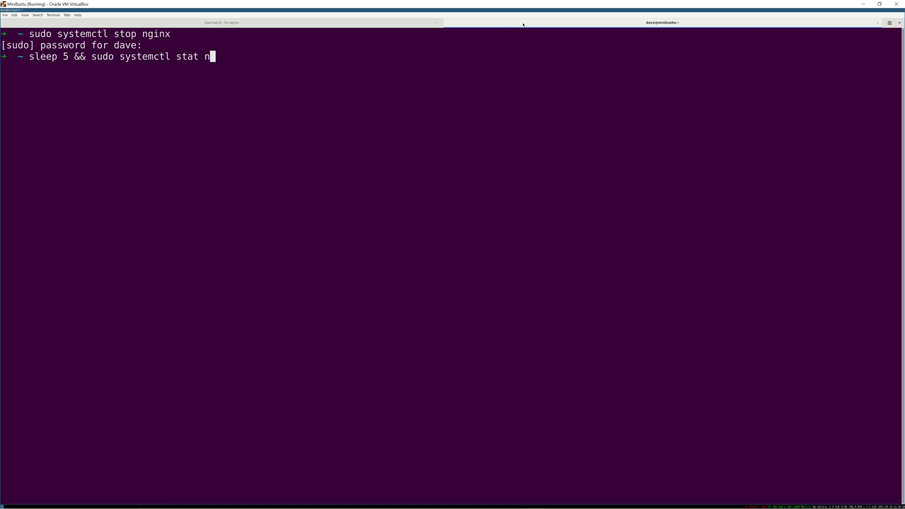
{"action": "key", "text": "Return"}
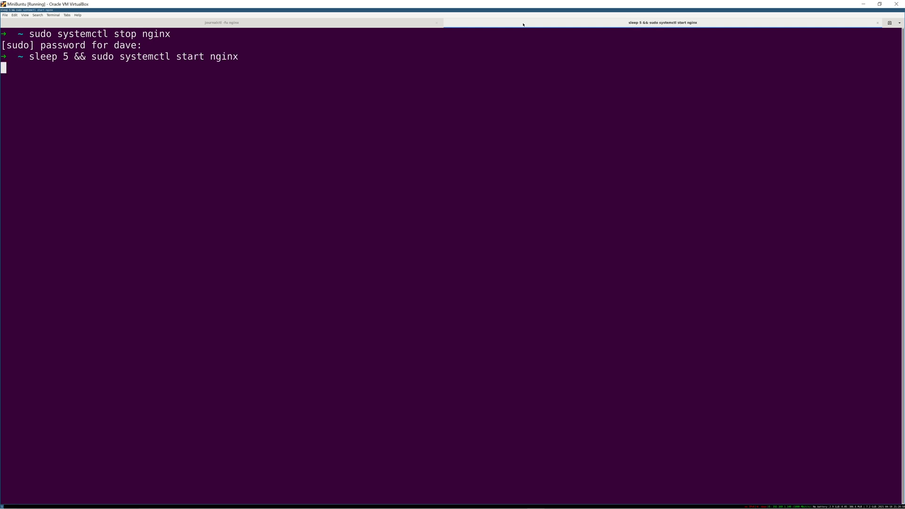
{"action": "left_click", "coordinate": [220, 23]}
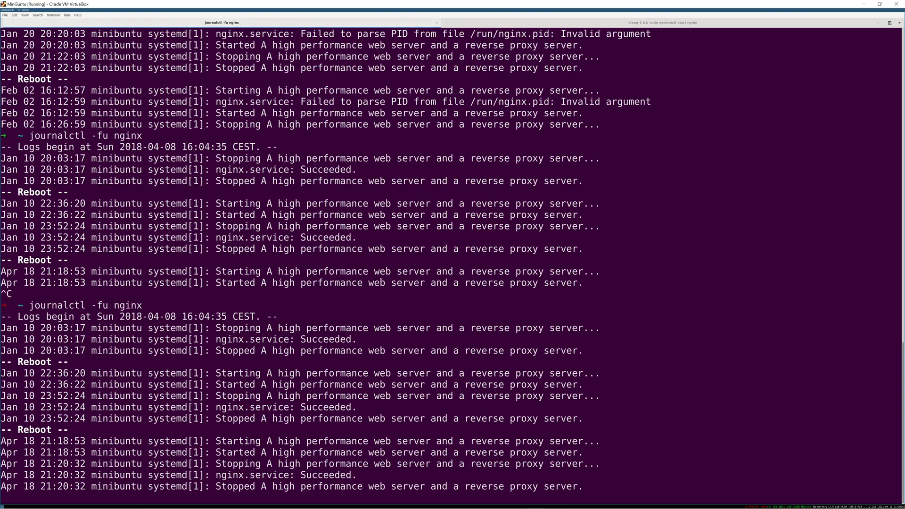
Watch nginx's Starting/Started lines appear in the live journal, then stop following
{"action": "scroll", "scroll_direction": "down", "scroll_amount": 3}
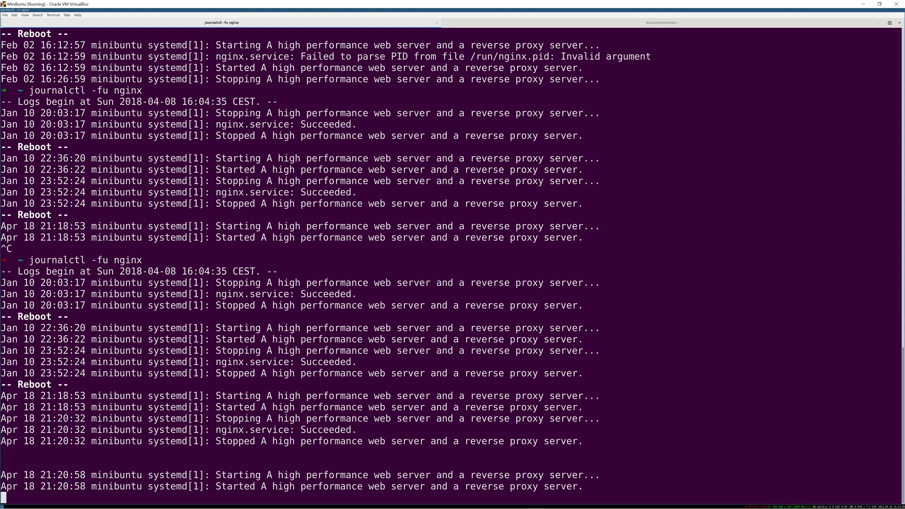
{"action": "key", "text": "ctrl+c"}
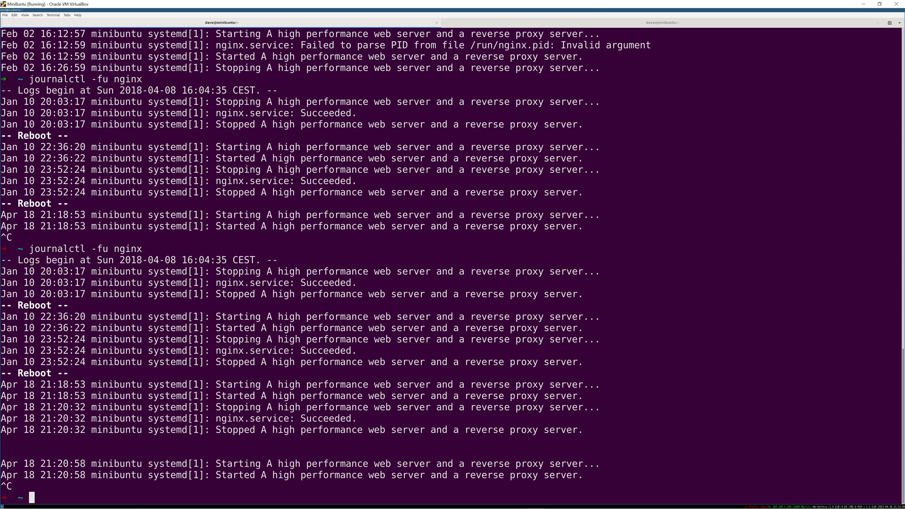
Write 'tail -f /var/log/myservice/service.log' as an example and move to a fresh prompt
{"action": "type", "text": "tail -f"}
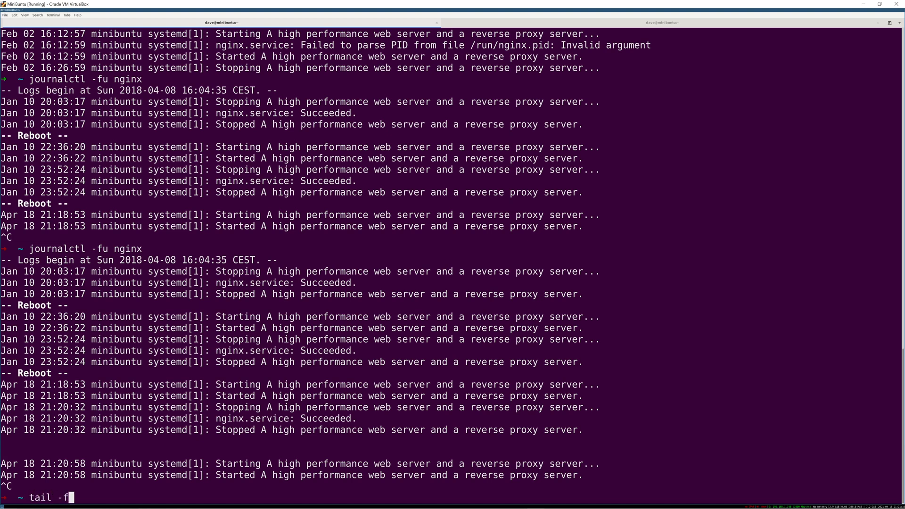
{"action": "type", "text": "/var/log/"}
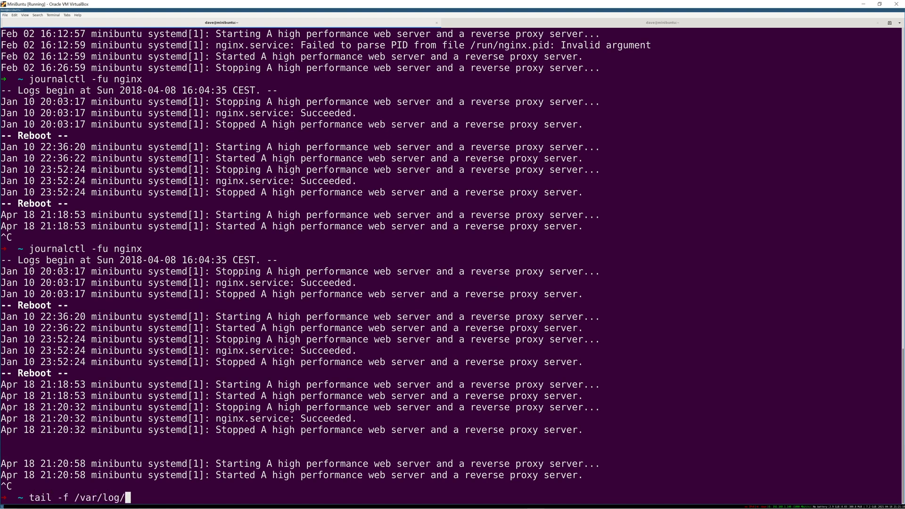
{"action": "type", "text": "myservice/s"}
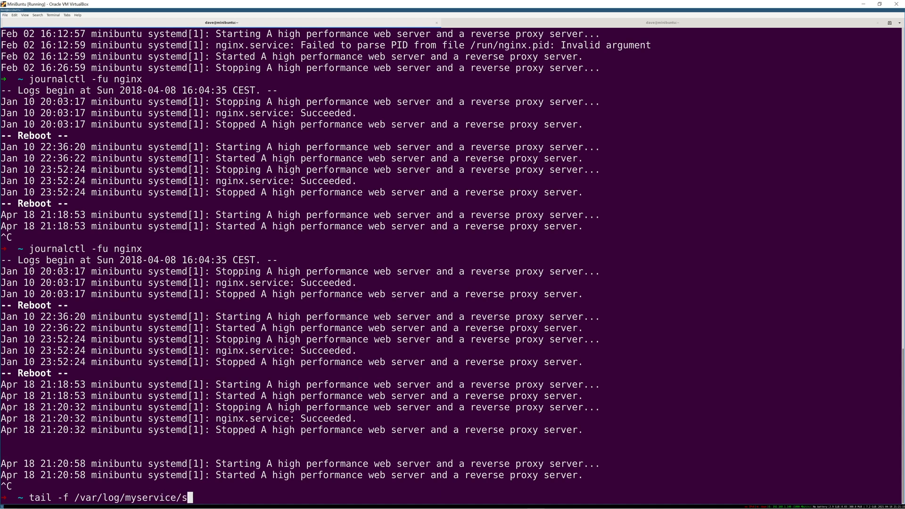
{"action": "type", "text": "ervice.log"}
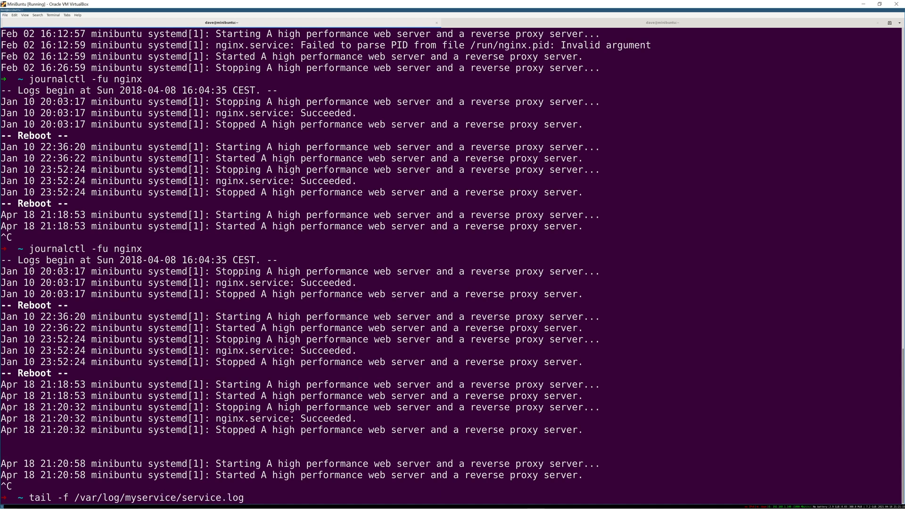
{"action": "mouse_move", "coordinate": [245, 498]}
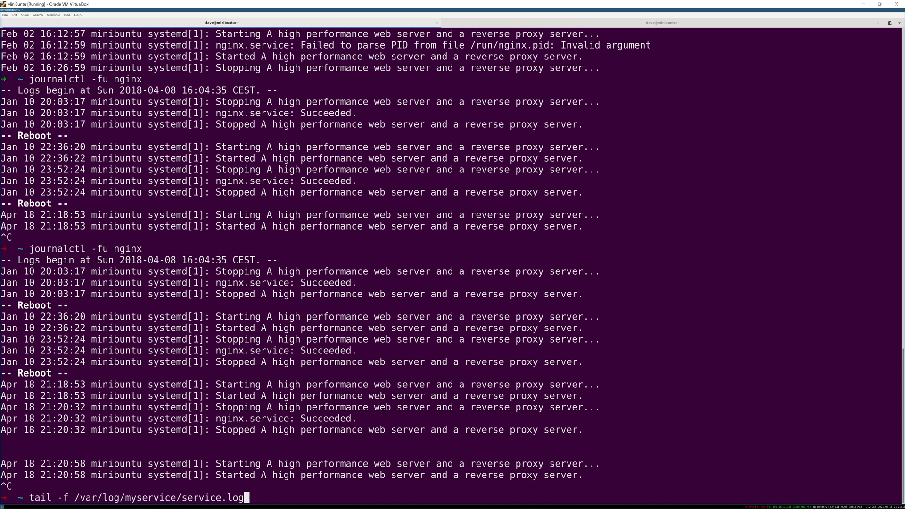
{"action": "key", "text": "Return"}
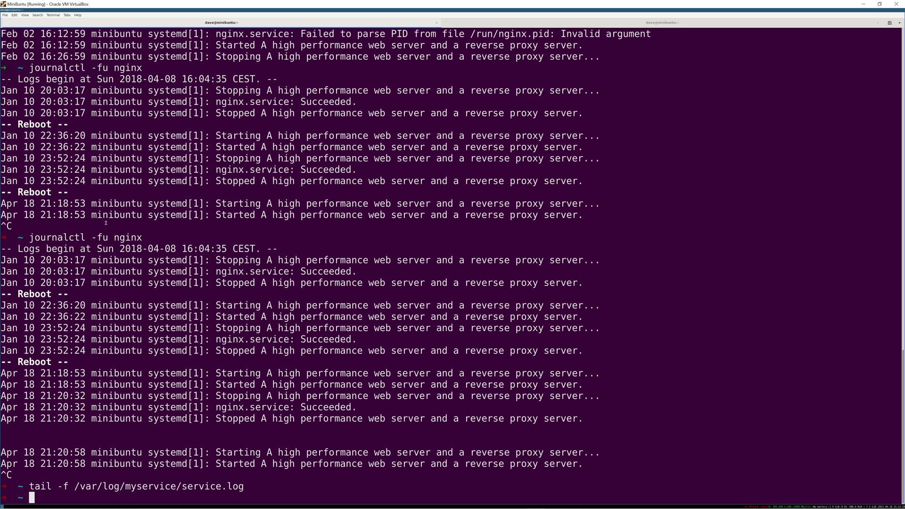
View the journalctl manual page with man journalctl, then quit it
{"action": "type", "text": "man jou"}
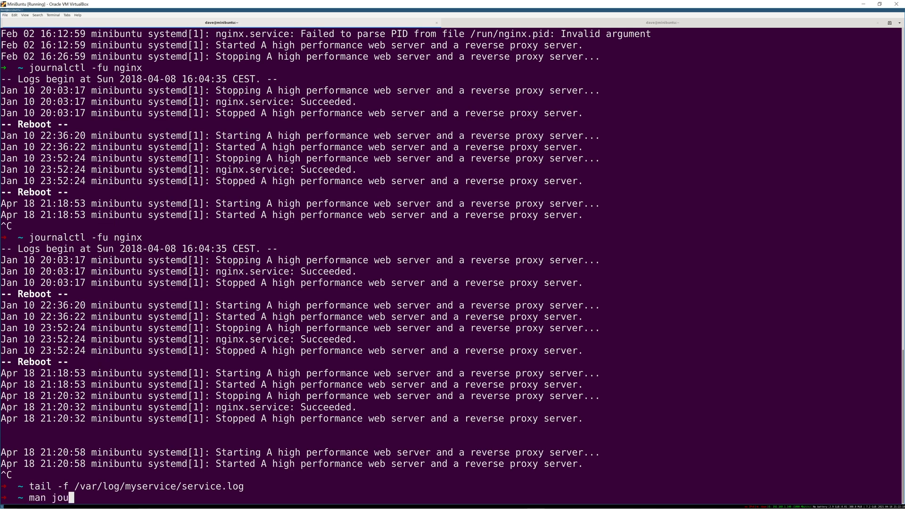
{"action": "key", "text": "Return"}
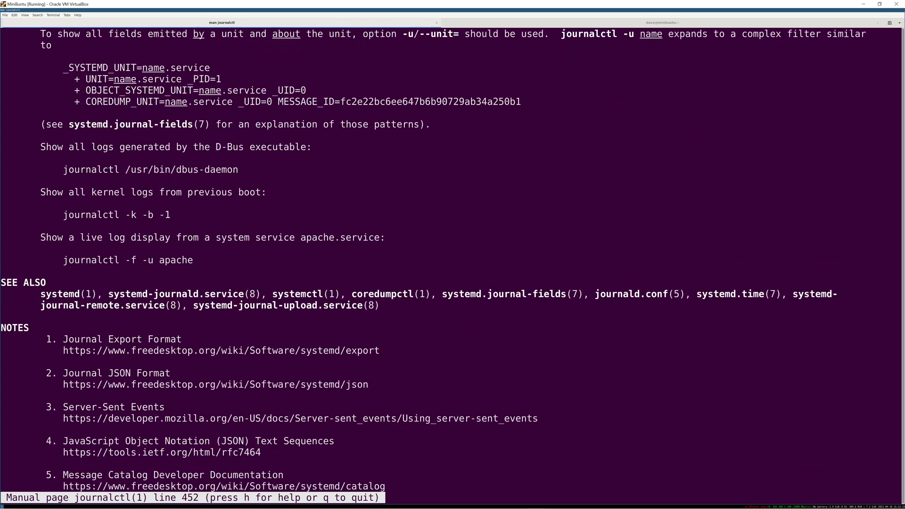
{"action": "key", "text": "q"}
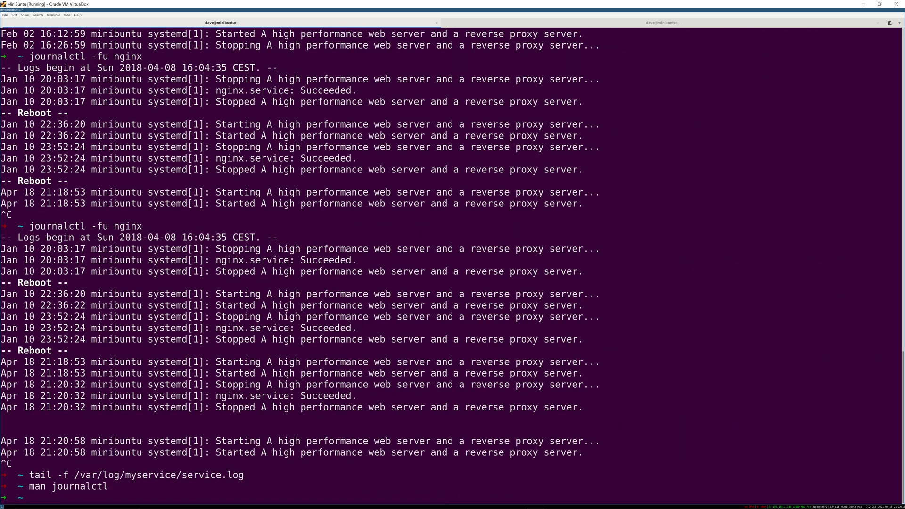